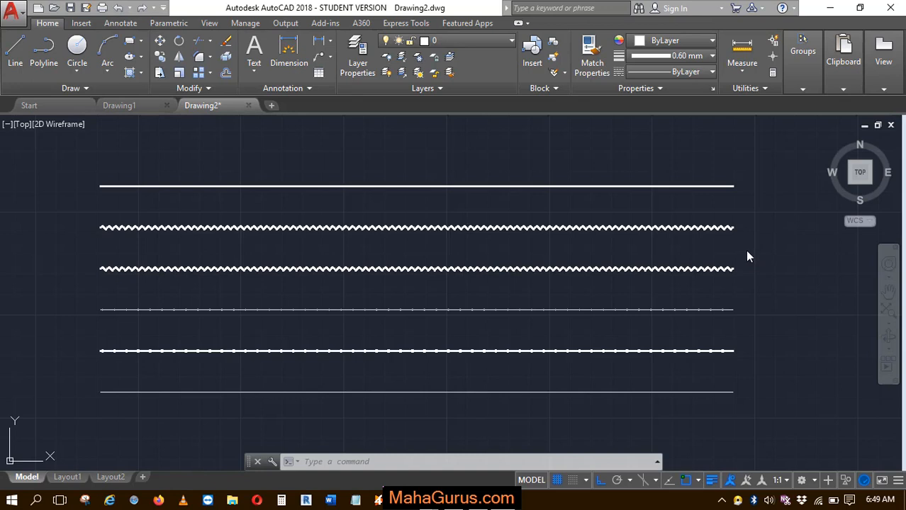
mouse_move(478, 222)
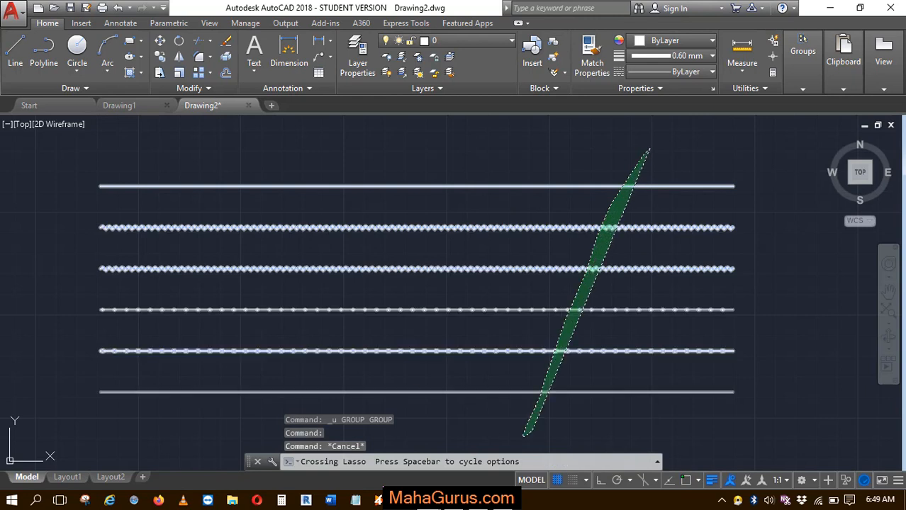
Group all six parallel lines into a single group named LINE via the Name option
key(Escape)
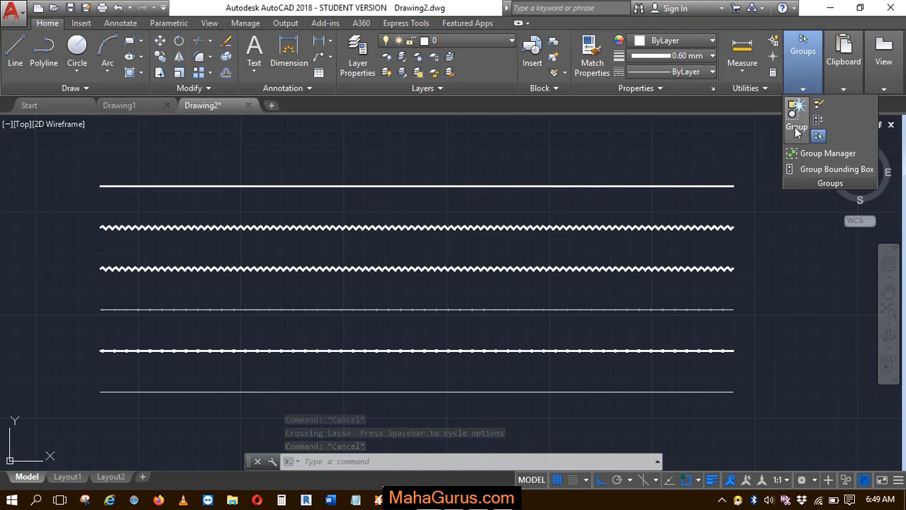
mouse_move(796, 113)
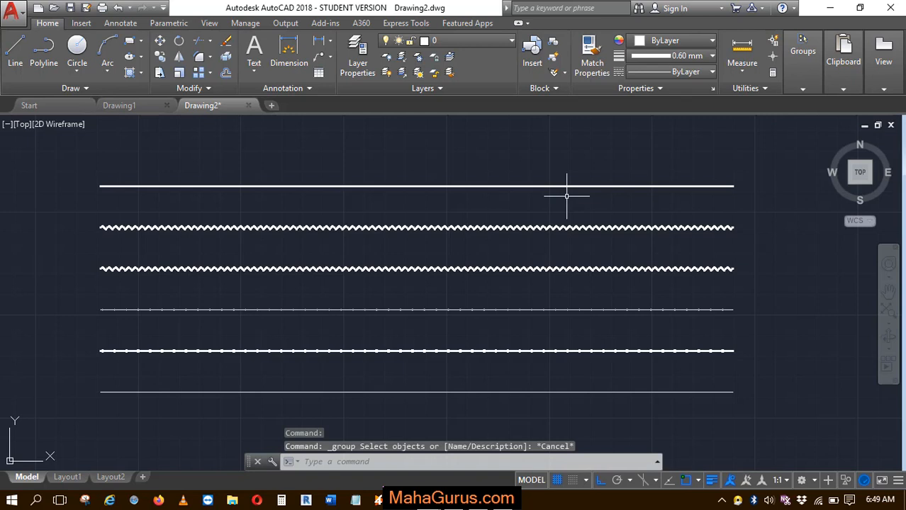
mouse_move(567, 195)
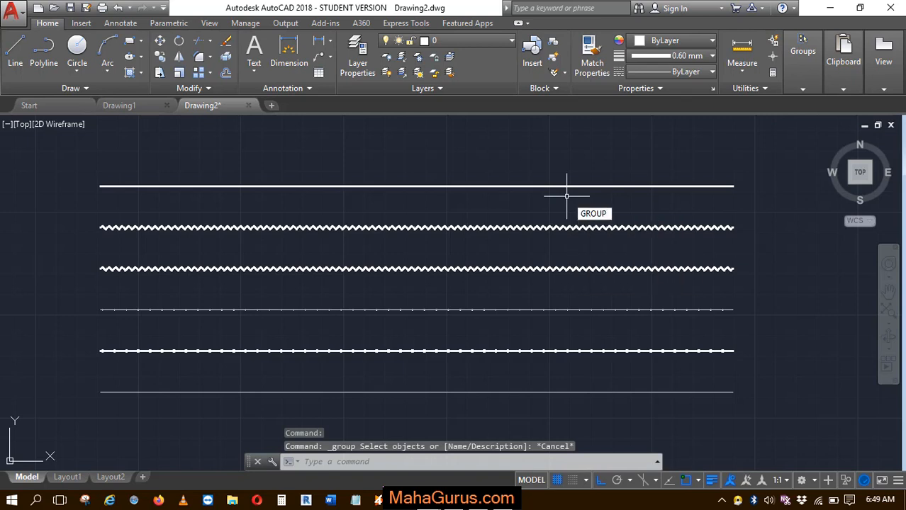
click(567, 186)
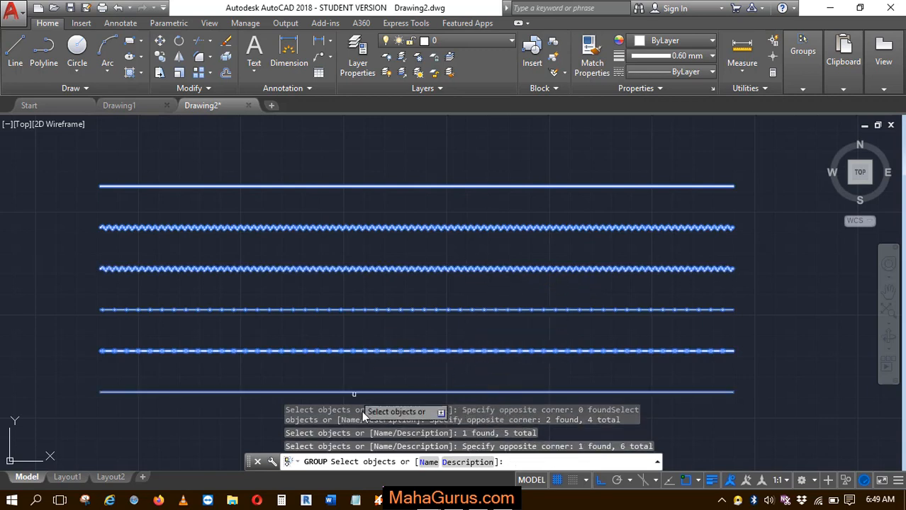
text(n)
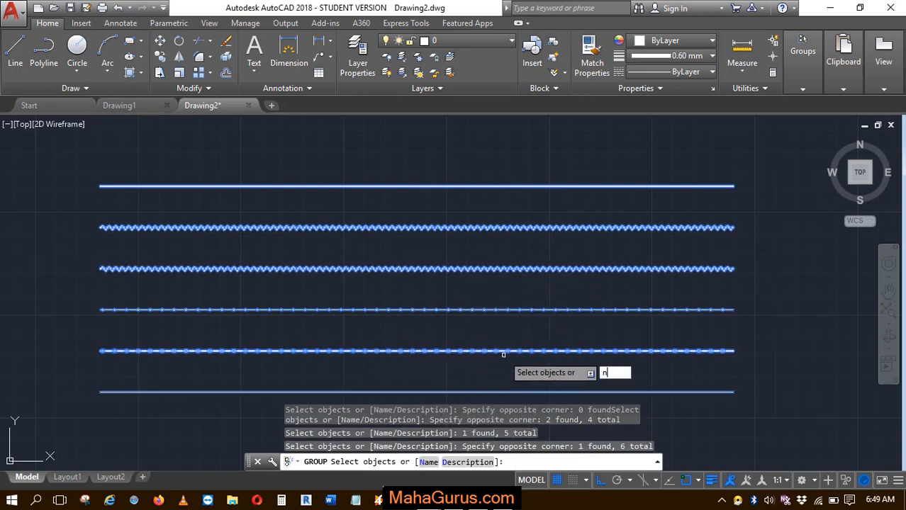
key(enter)
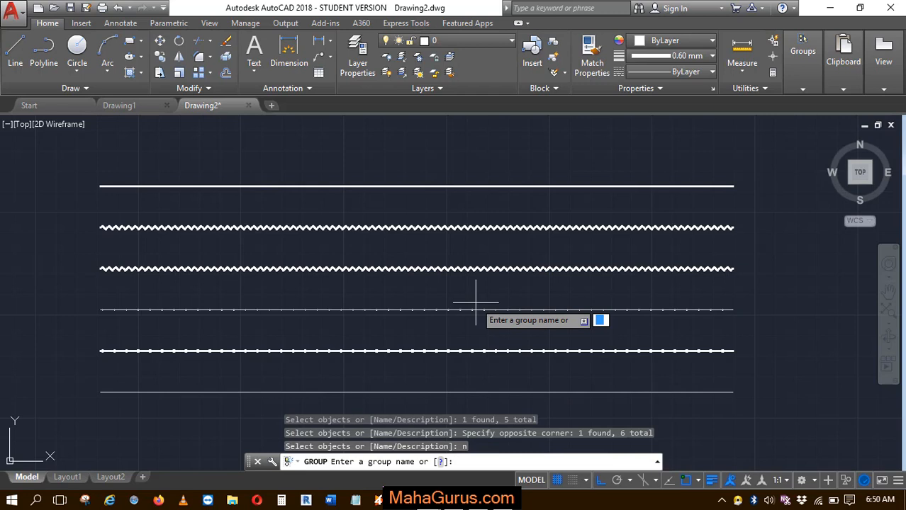
text(line)
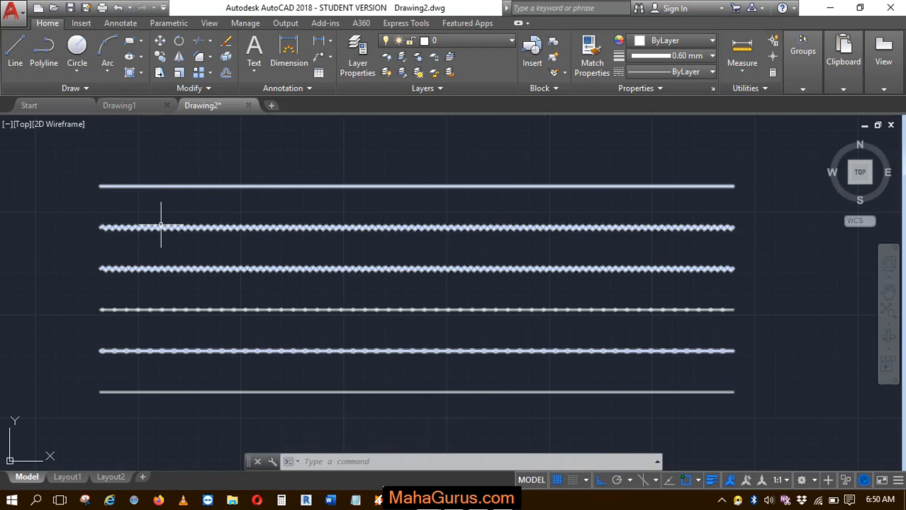
mouse_move(253, 229)
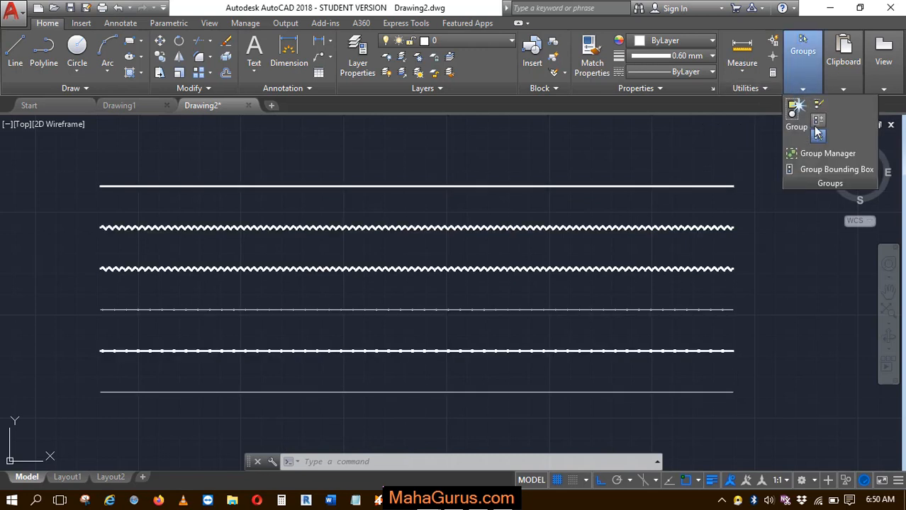
mouse_move(828, 153)
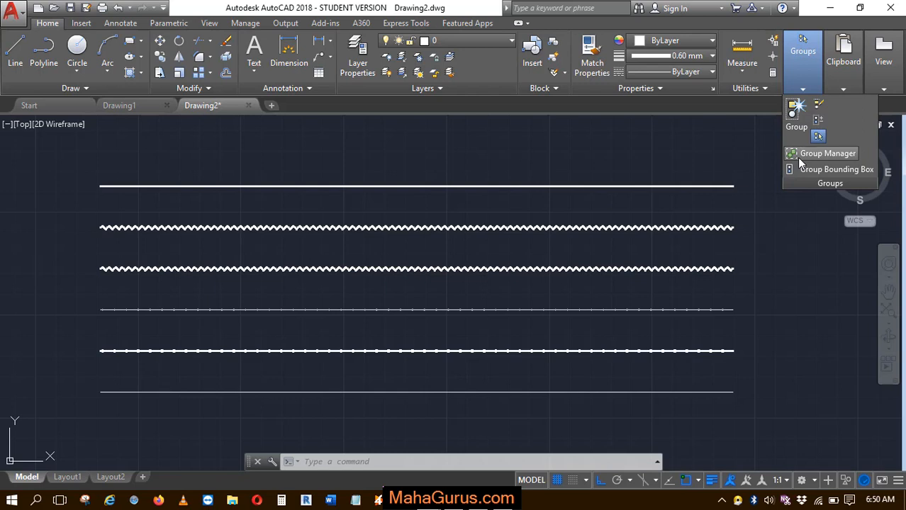
click(828, 153)
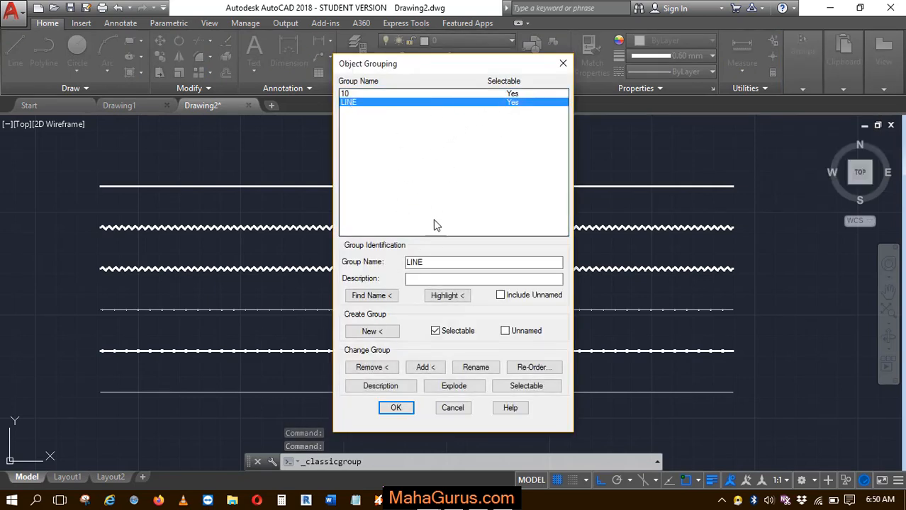
click(395, 408)
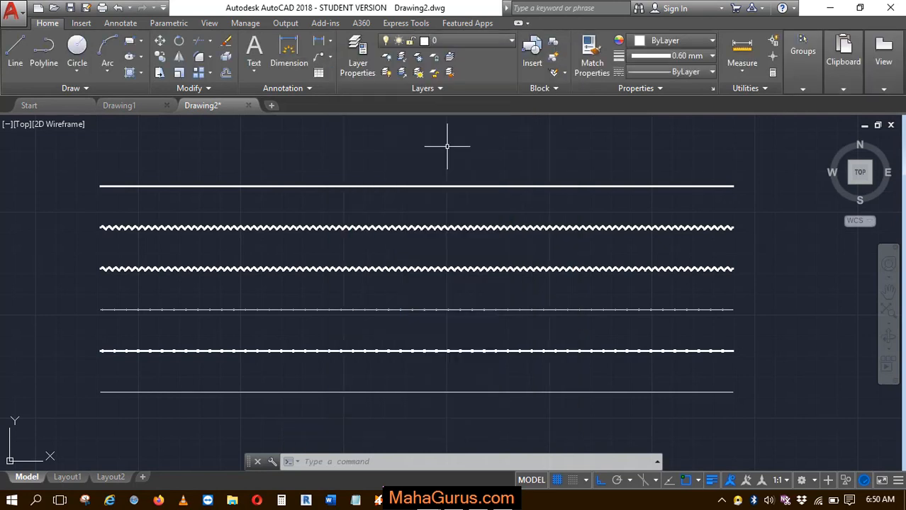